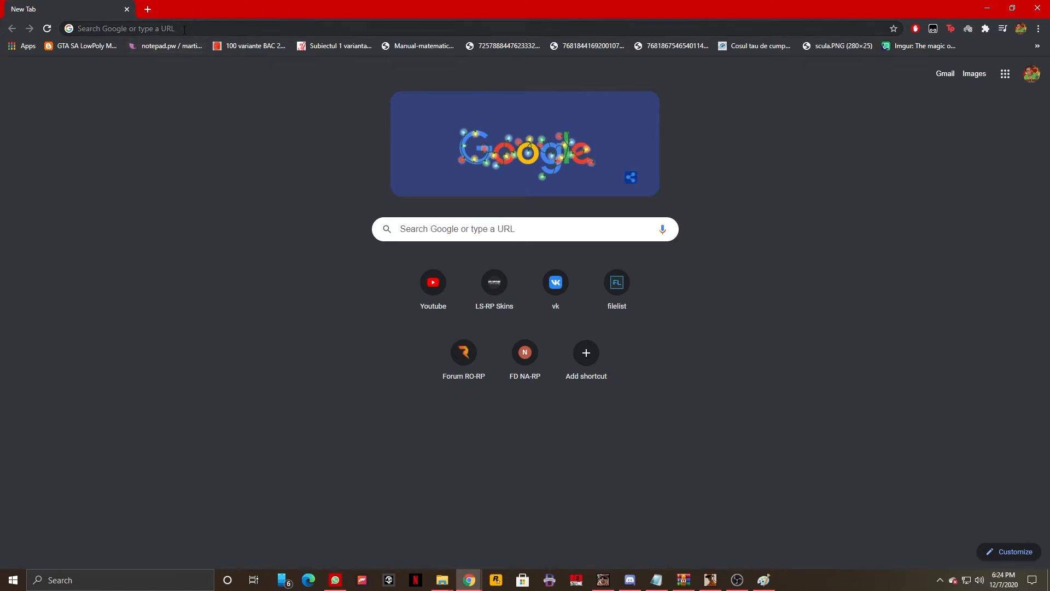
# - Search Google for 'obs' from the Chrome address bar
pyautogui.write('O')
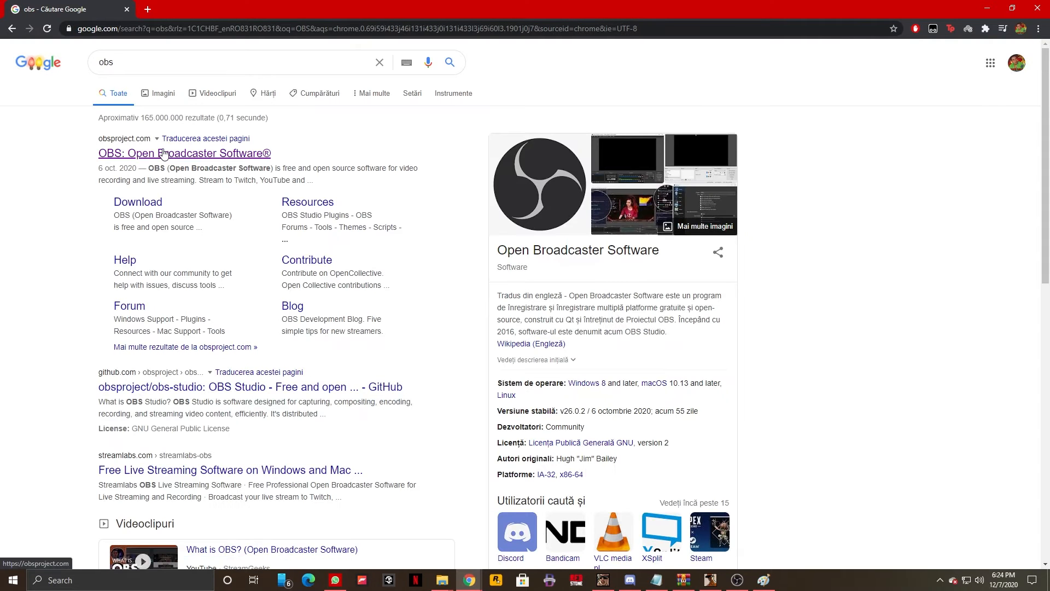
# - Open the 'OBS: Open Broadcaster Software' result and download the Windows installer
pyautogui.click(184, 153)
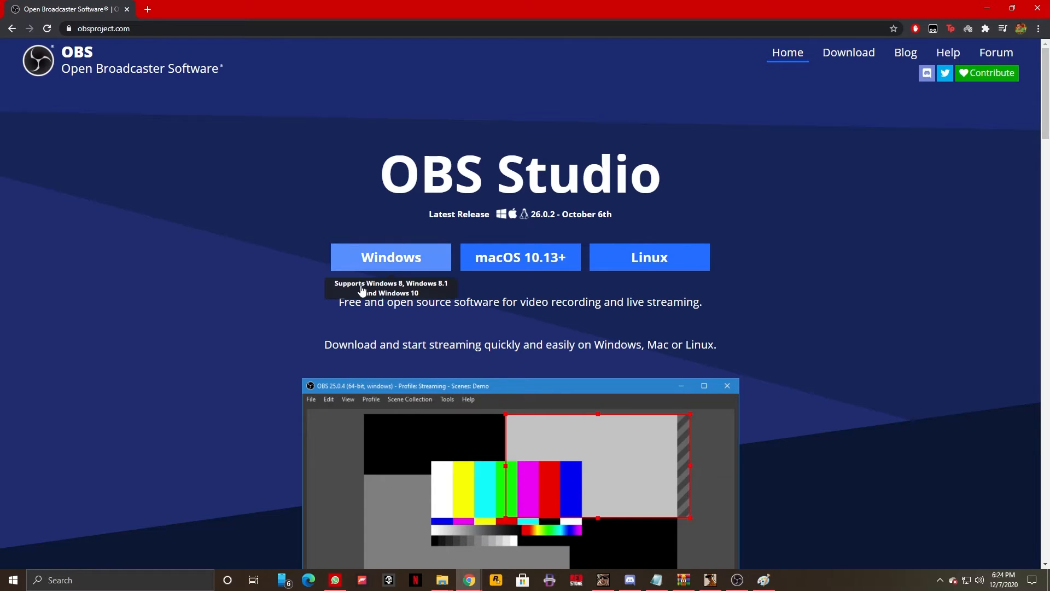
pyautogui.moveTo(803, 313)
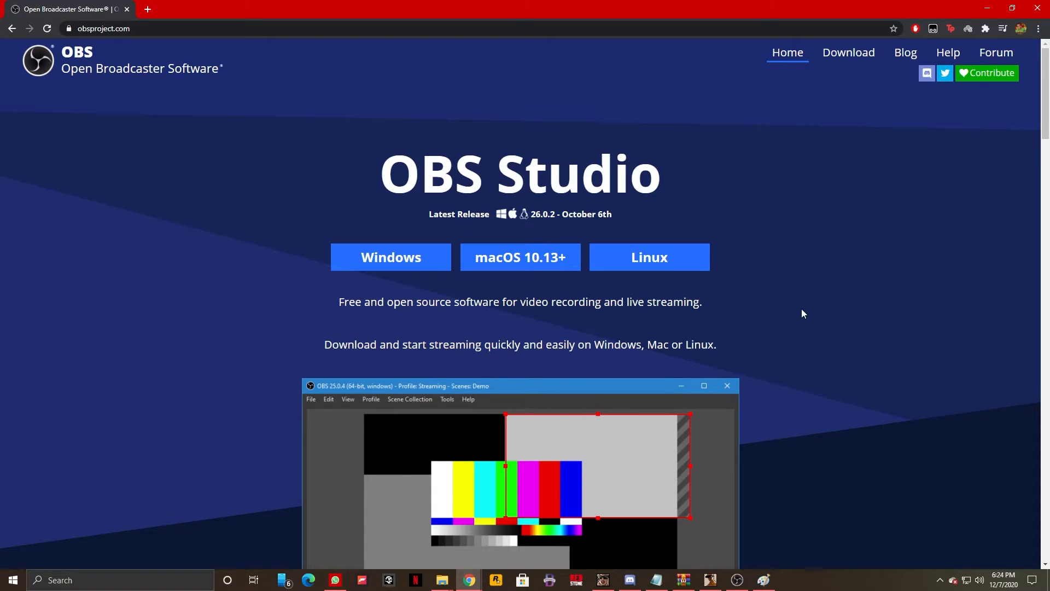
pyautogui.moveTo(731, 214)
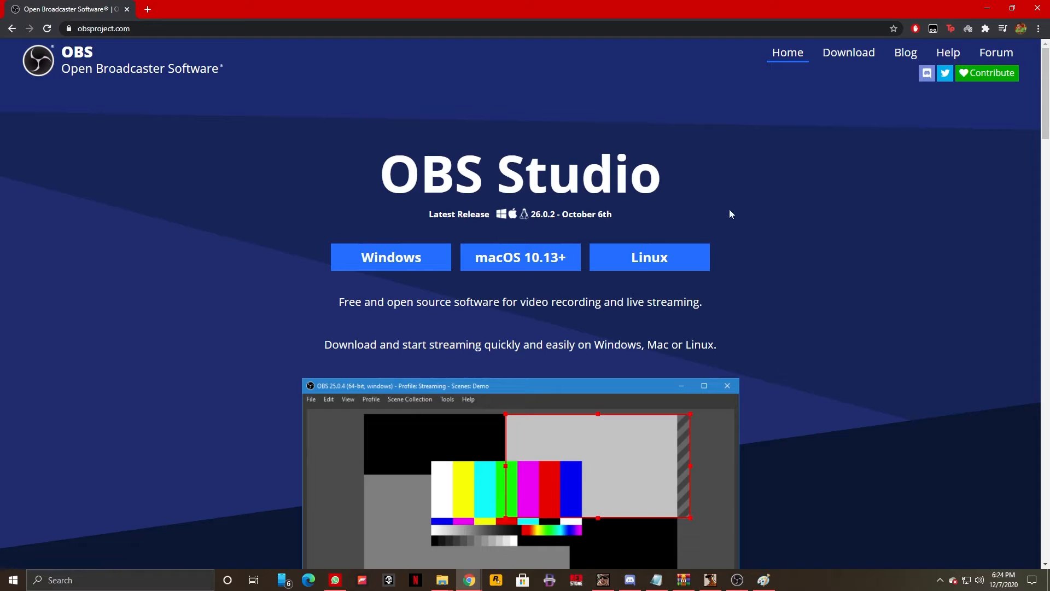
pyautogui.moveTo(535, 257)
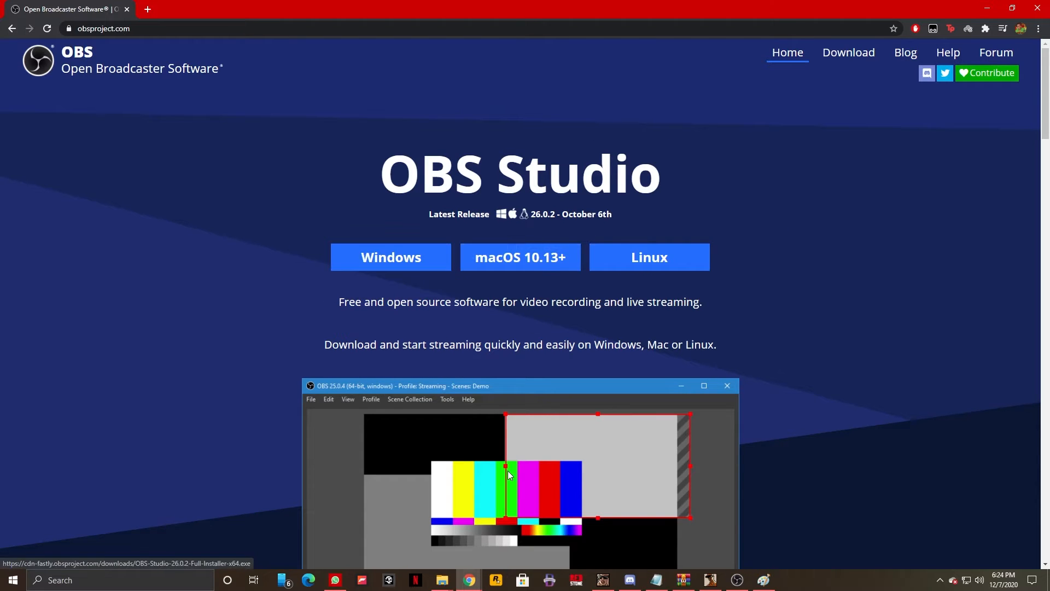
pyautogui.click(390, 257)
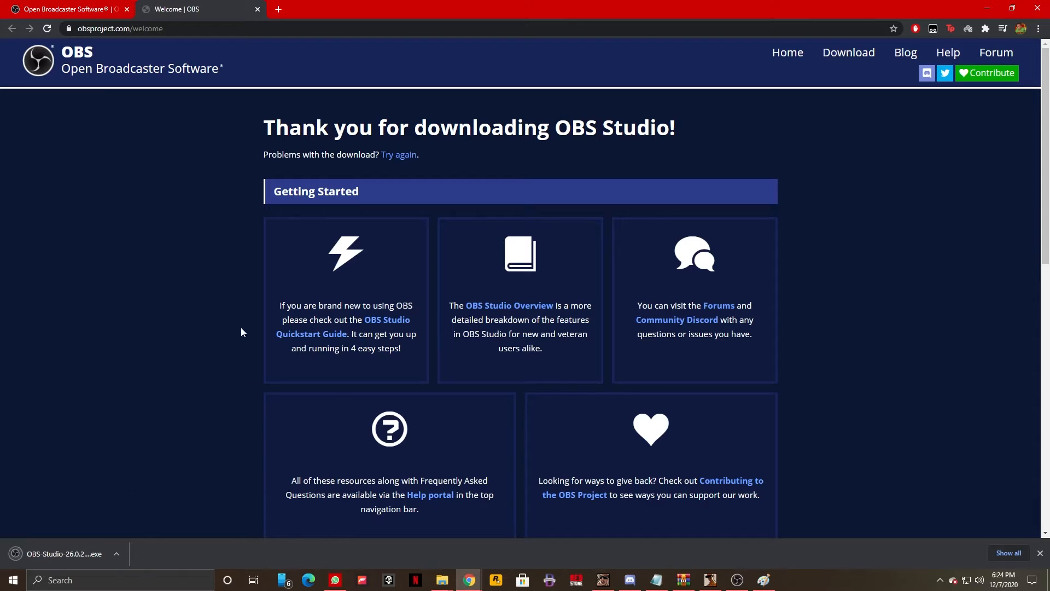
pyautogui.moveTo(48, 558)
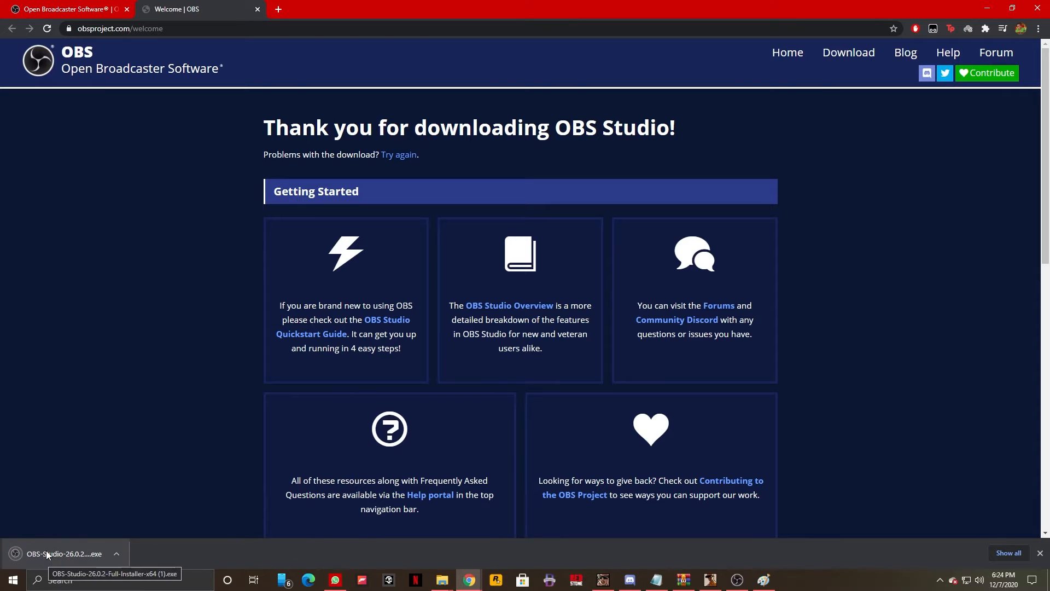
pyautogui.click(64, 553)
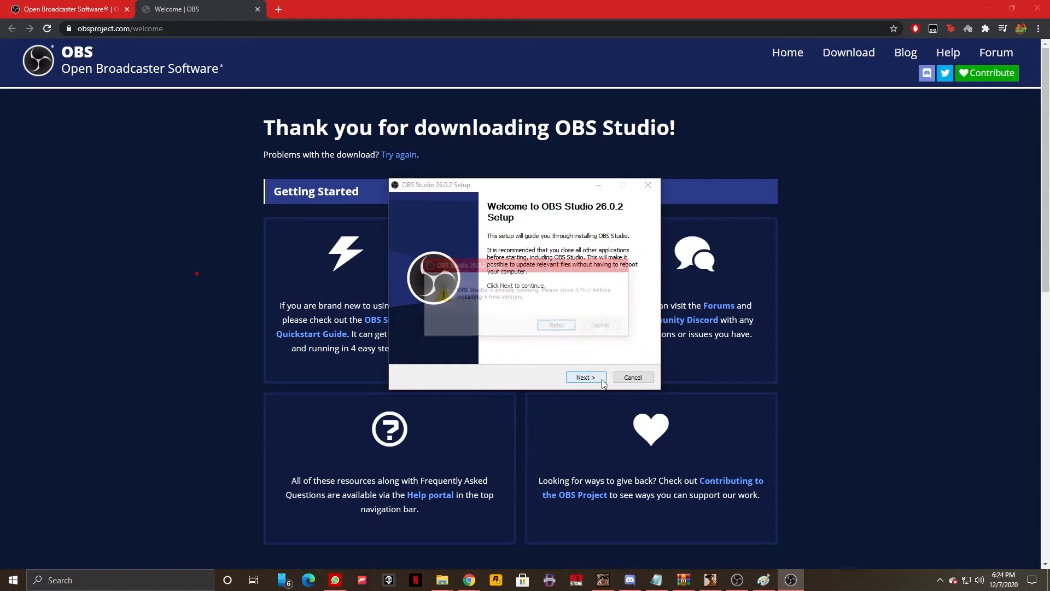
pyautogui.click(585, 378)
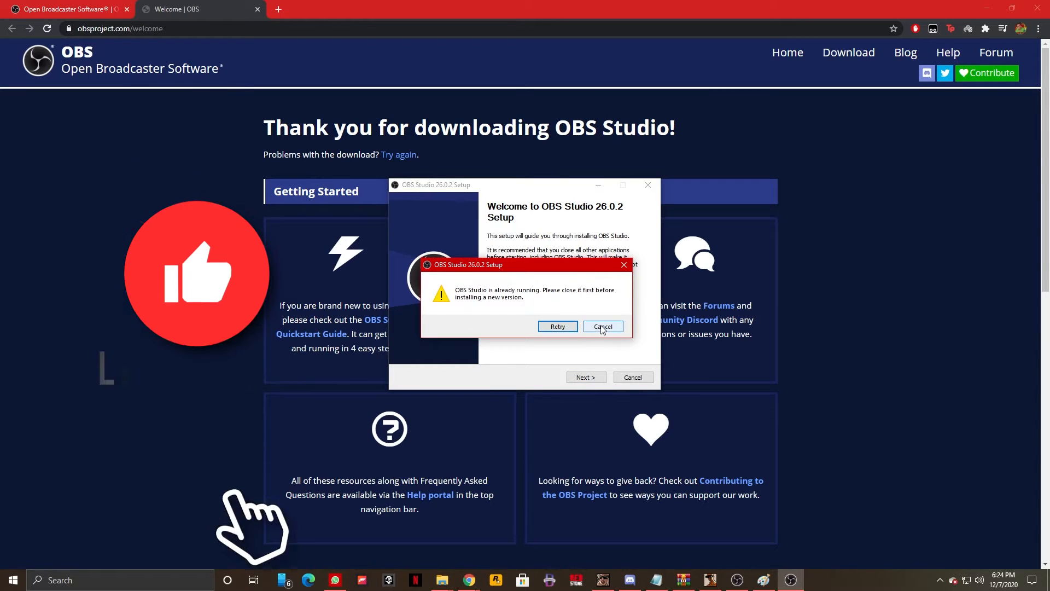
pyautogui.click(602, 326)
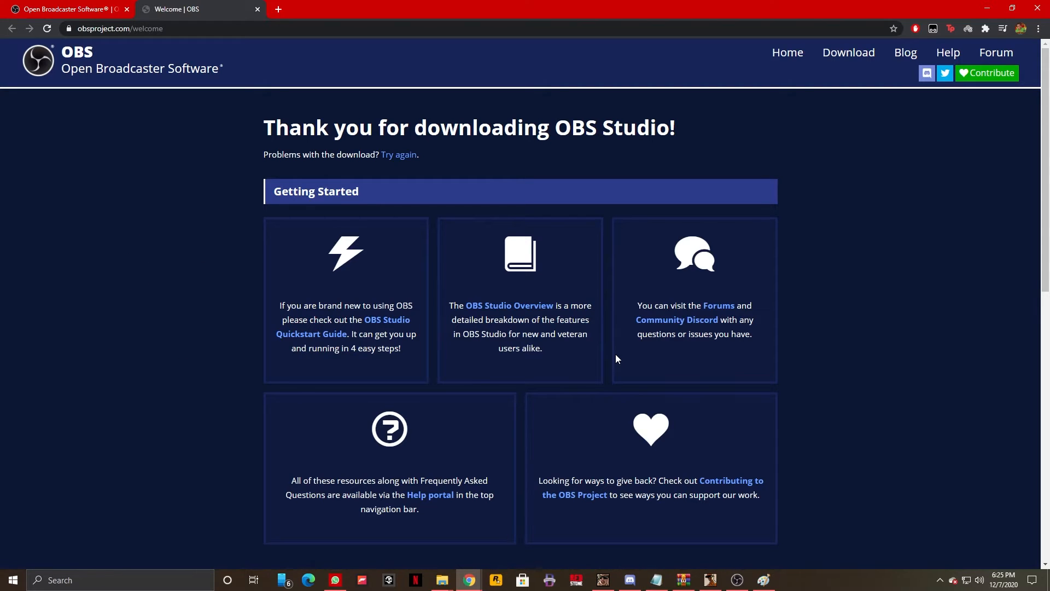
pyautogui.moveTo(730, 563)
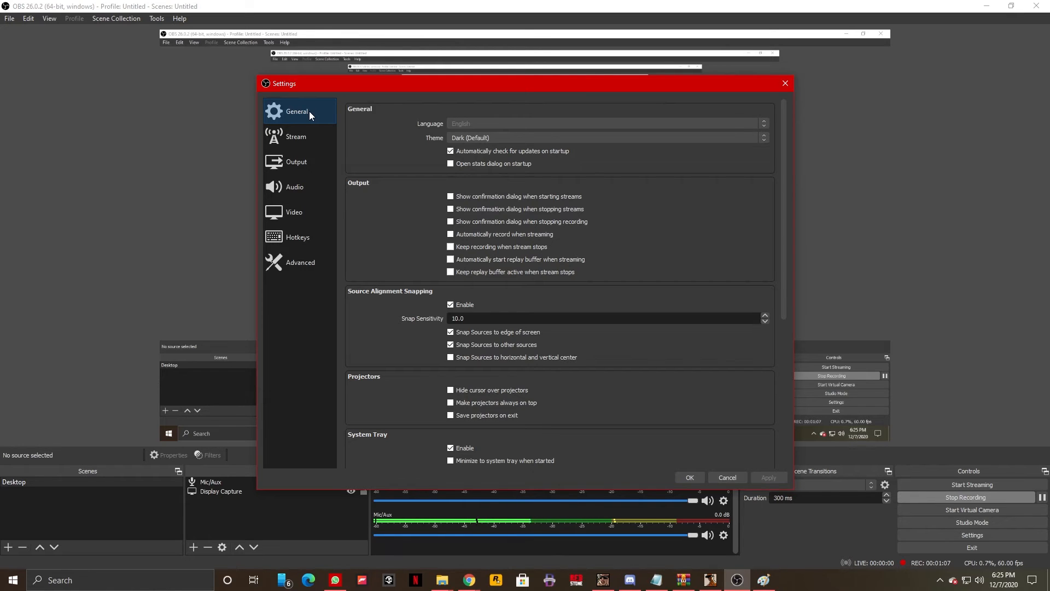
pyautogui.moveTo(378, 121)
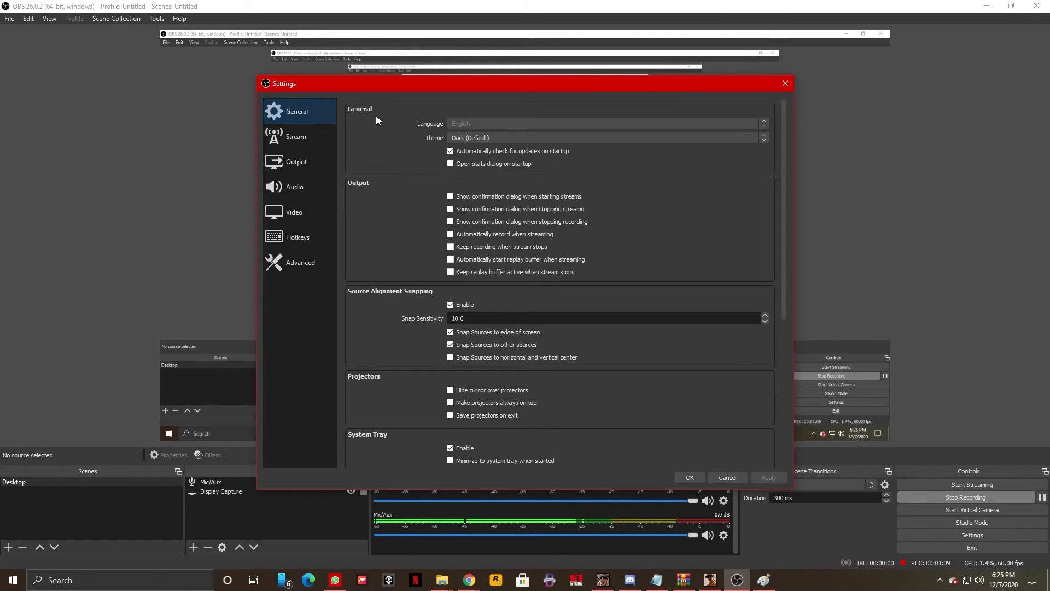
pyautogui.moveTo(704, 278)
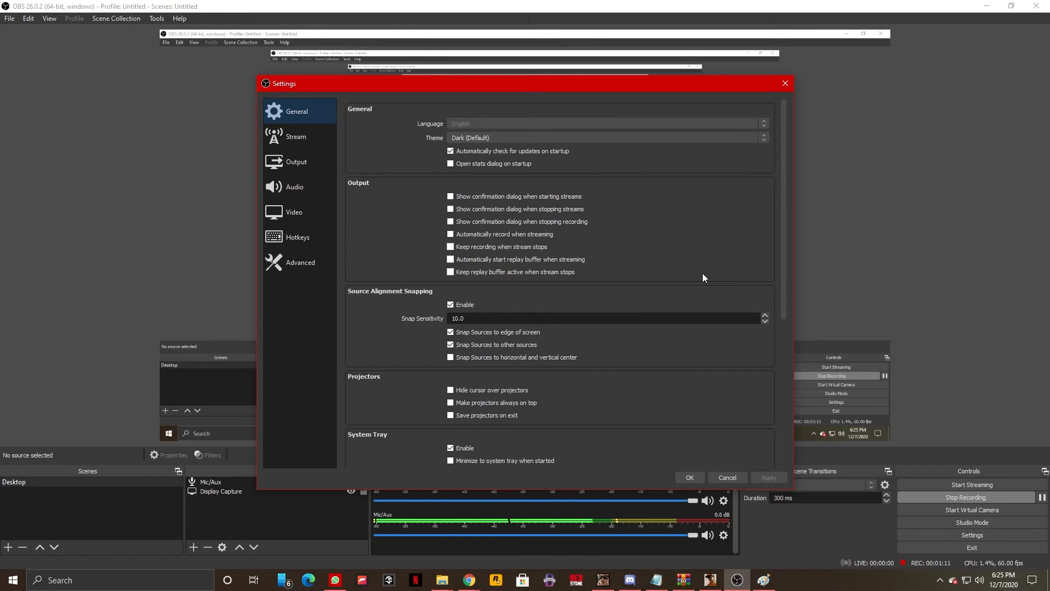
pyautogui.moveTo(521, 185)
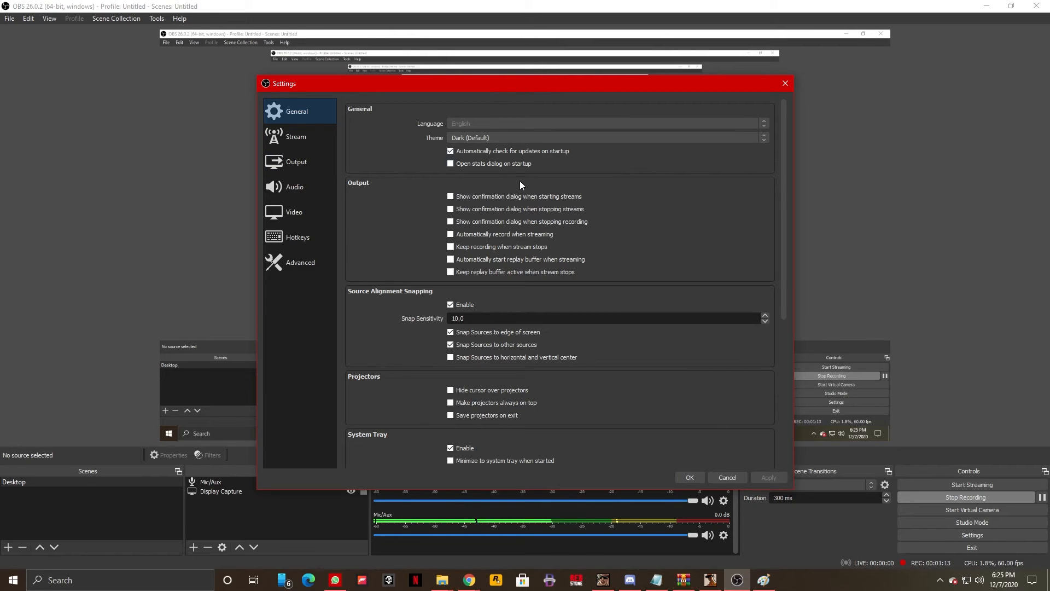
pyautogui.moveTo(583, 242)
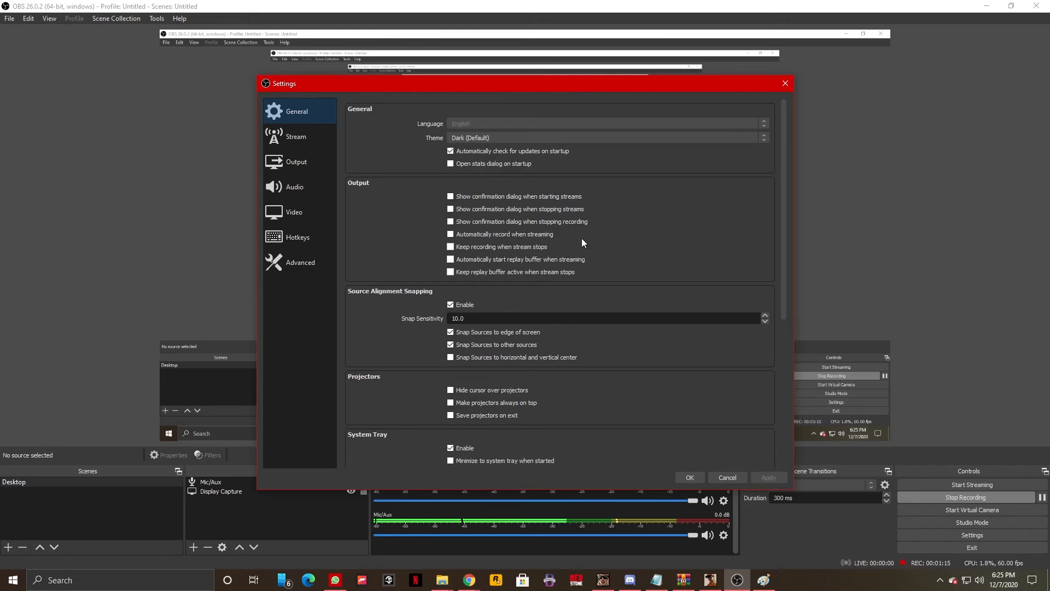
pyautogui.moveTo(534, 140)
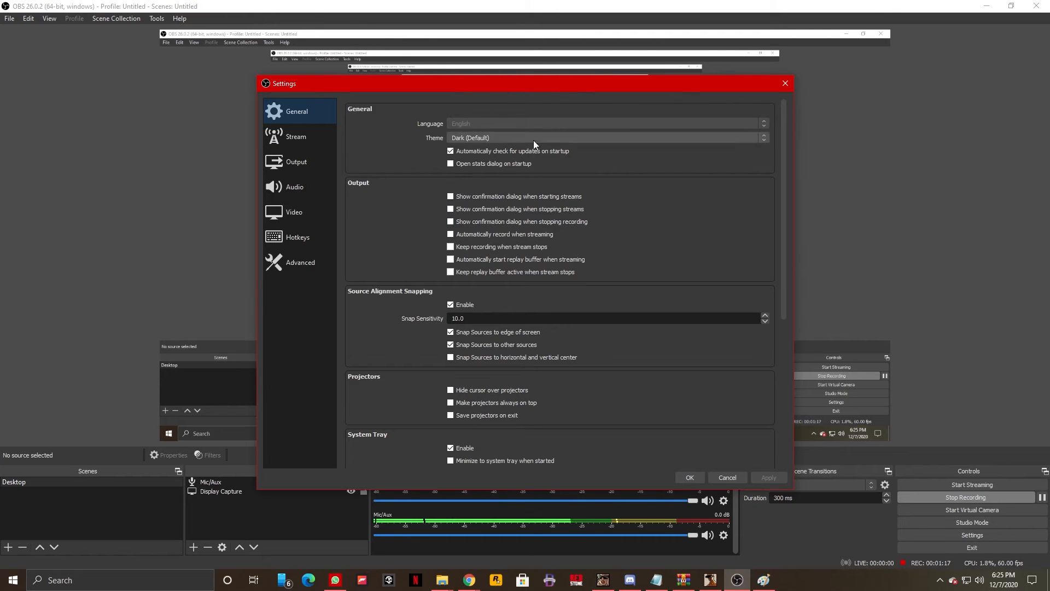
pyautogui.moveTo(324, 119)
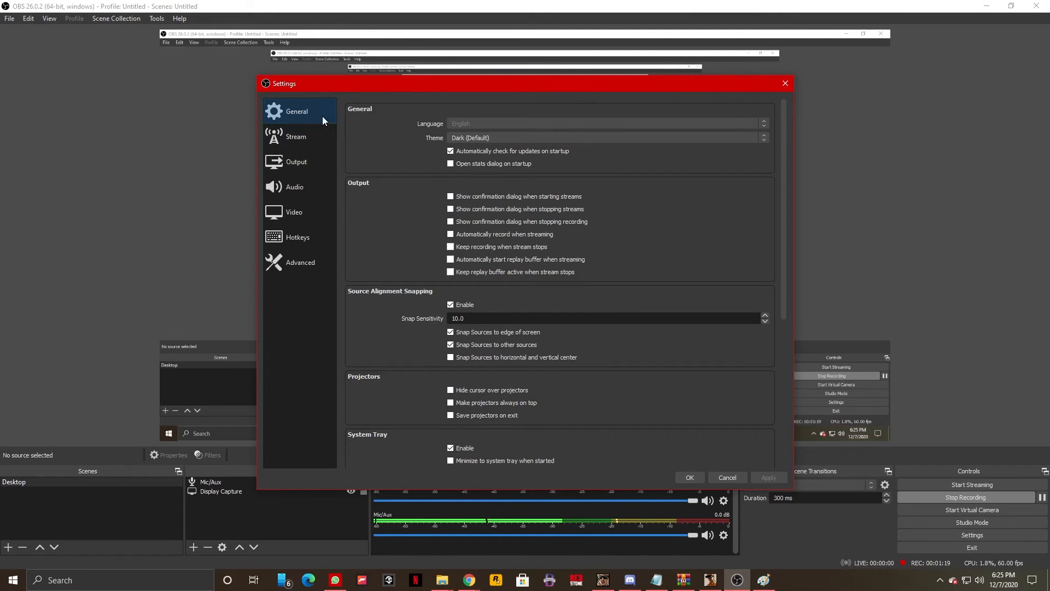
# - Browse the Stream, Output Recording, Audio, Video and Hotkeys settings pages
pyautogui.click(295, 136)
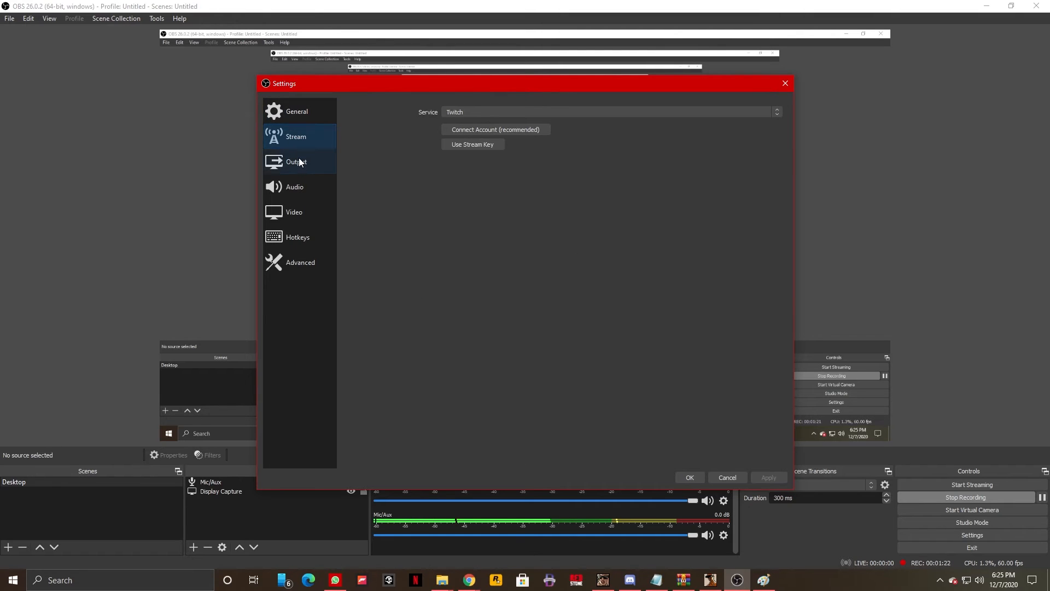
pyautogui.click(296, 161)
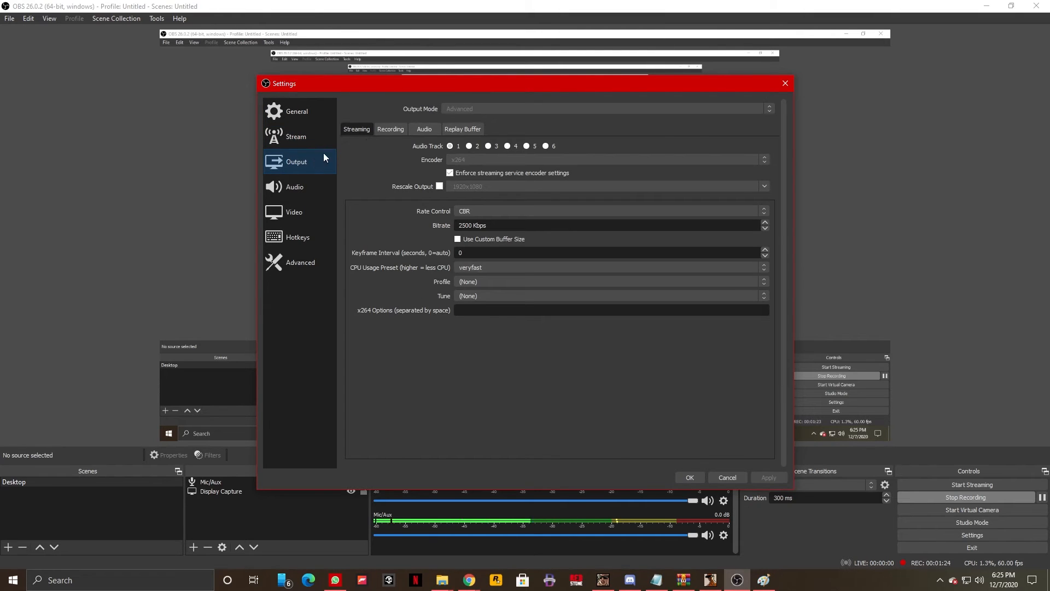
pyautogui.click(390, 129)
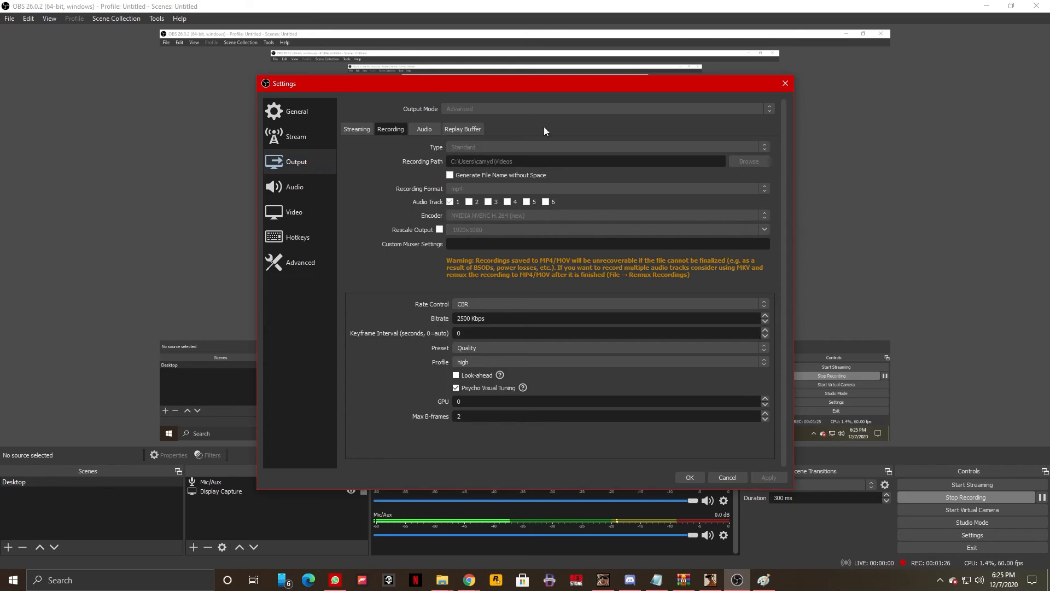
pyautogui.moveTo(318, 196)
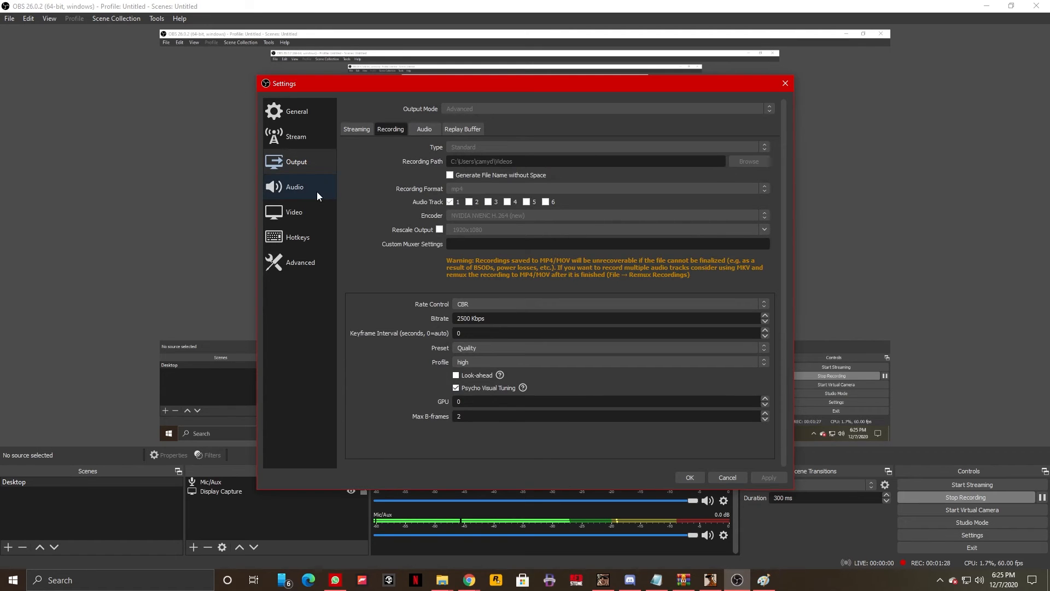
pyautogui.click(294, 187)
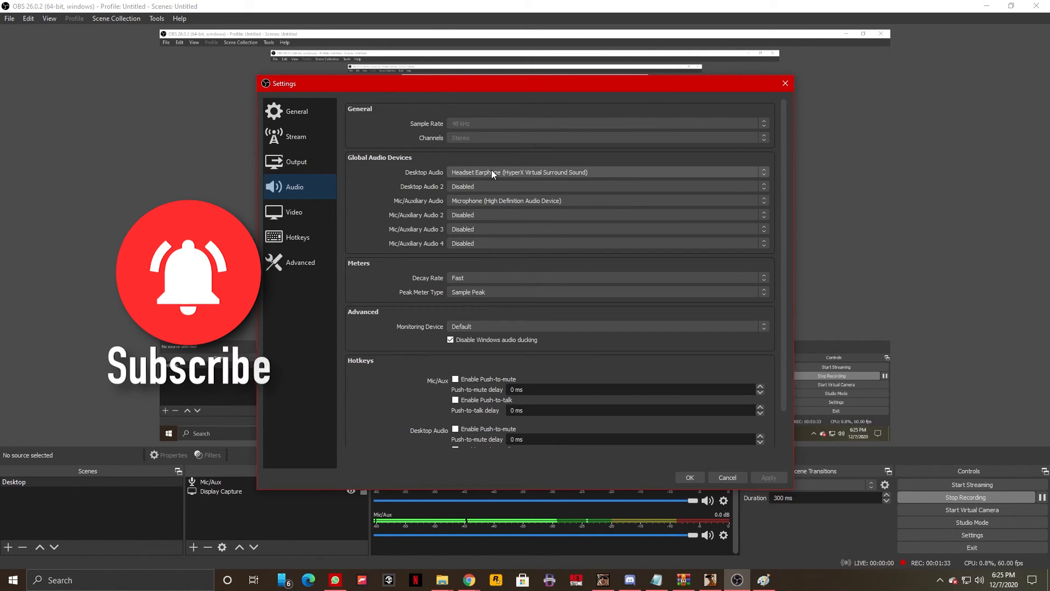
pyautogui.click(294, 211)
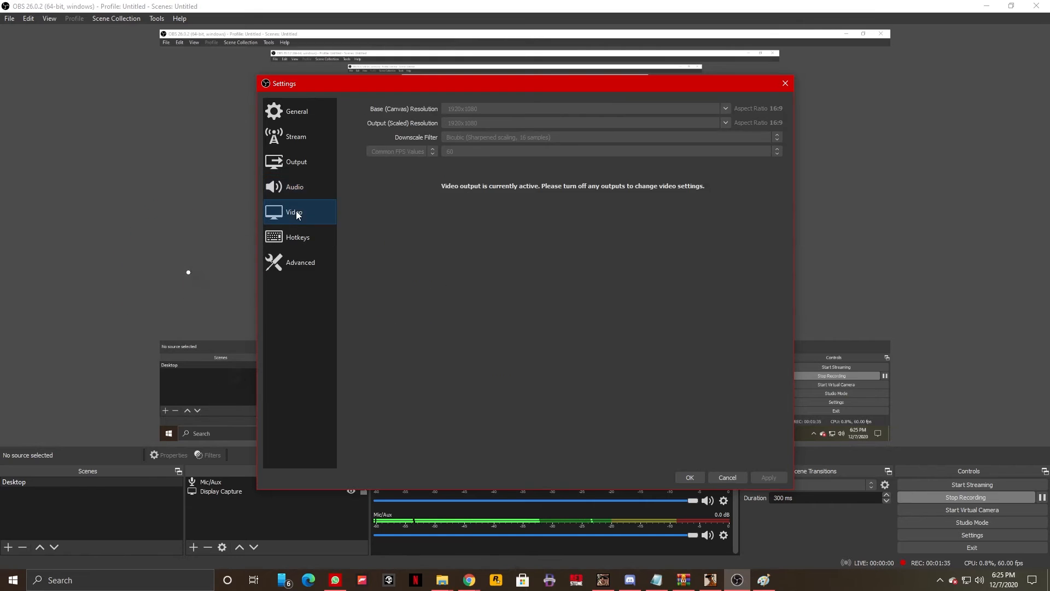
pyautogui.click(295, 187)
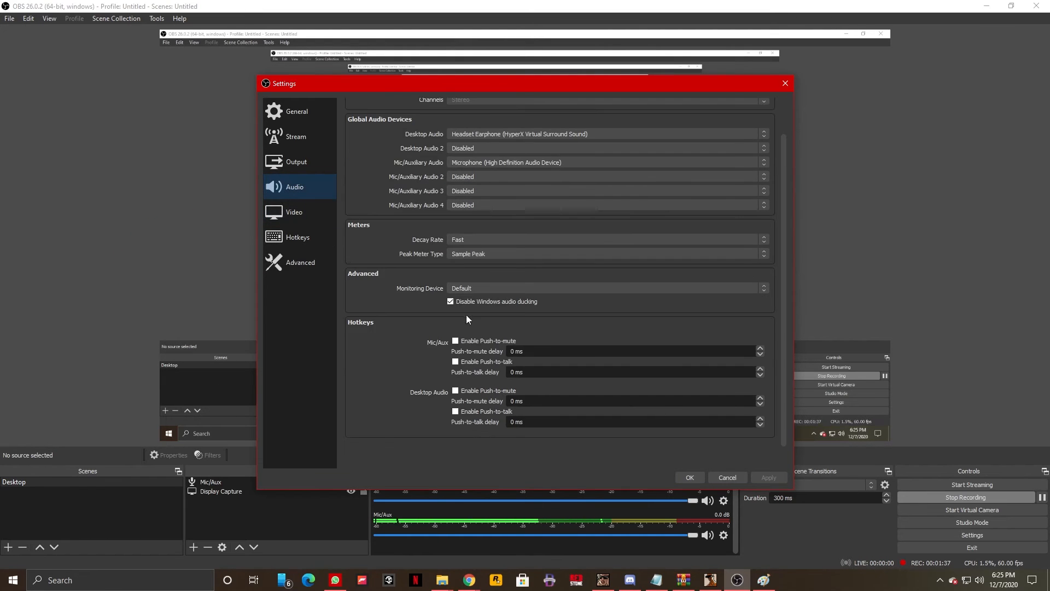
pyautogui.click(297, 237)
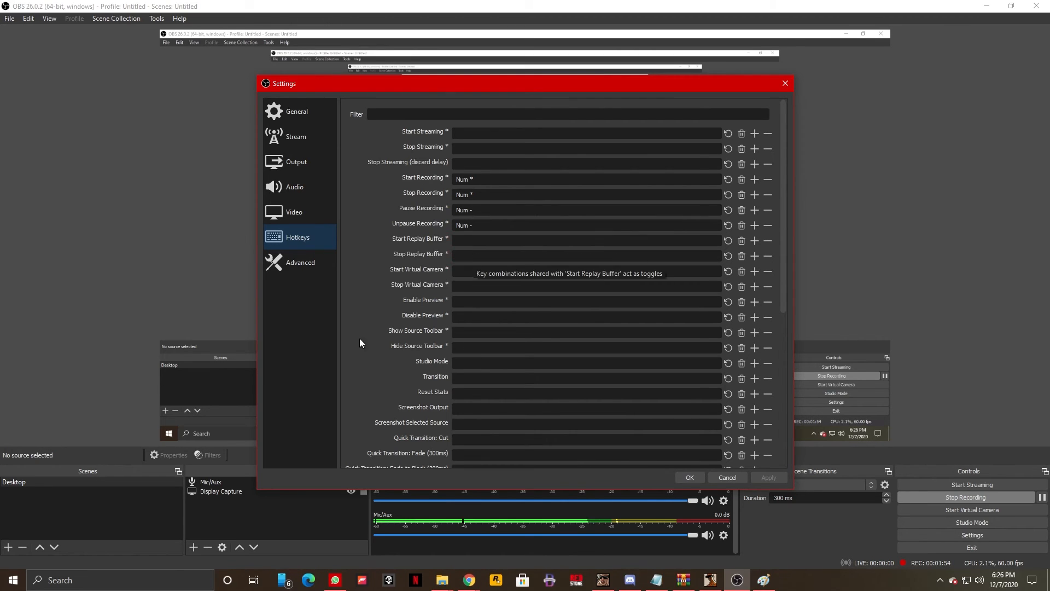
# - Scroll down the hotkey list to see streaming and recording shortcuts
pyautogui.scroll(-3)
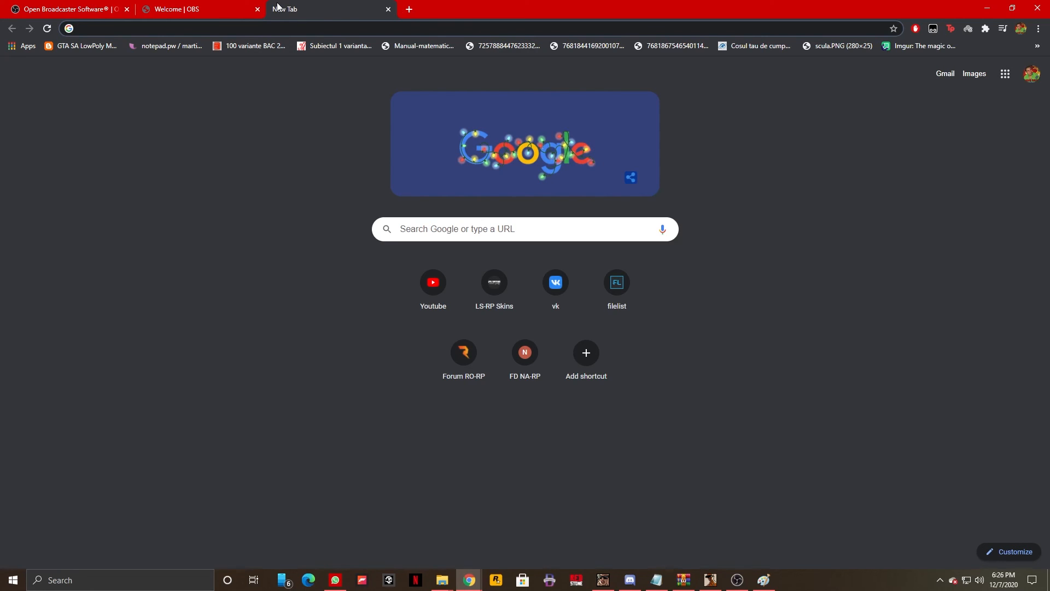
pyautogui.moveTo(148, 145)
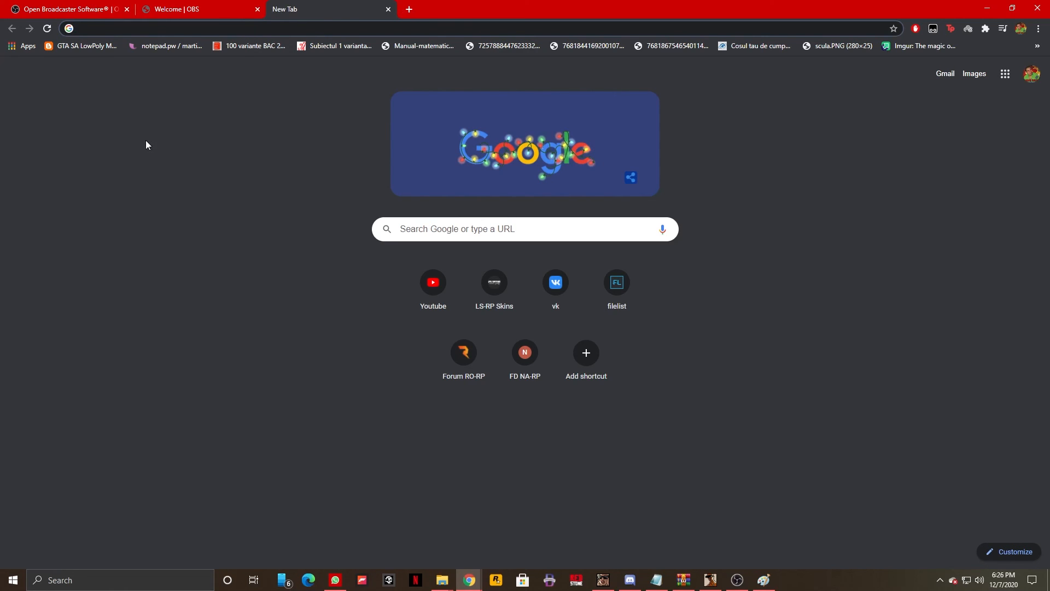